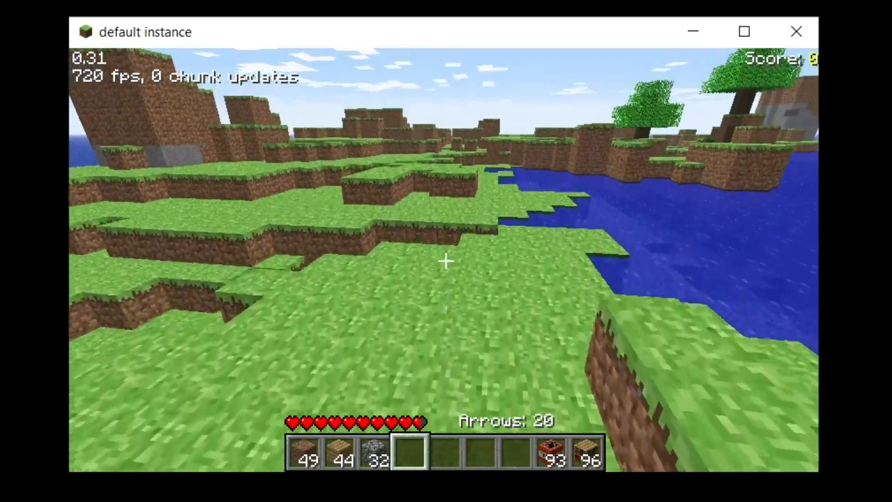
# Stock the hotbar with the chest's axe, pickaxe, flint and steel, bow, arrows and apples, then hold the axe.
pyautogui.press('Escape')
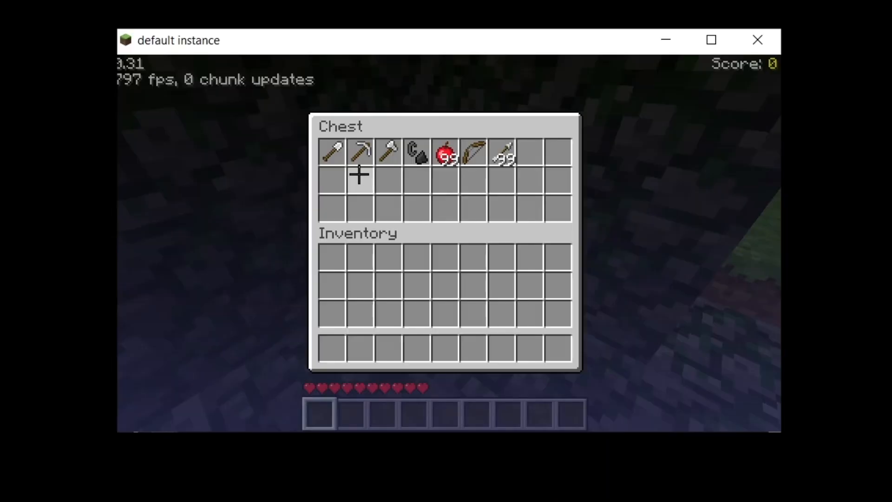
pyautogui.press('Escape')
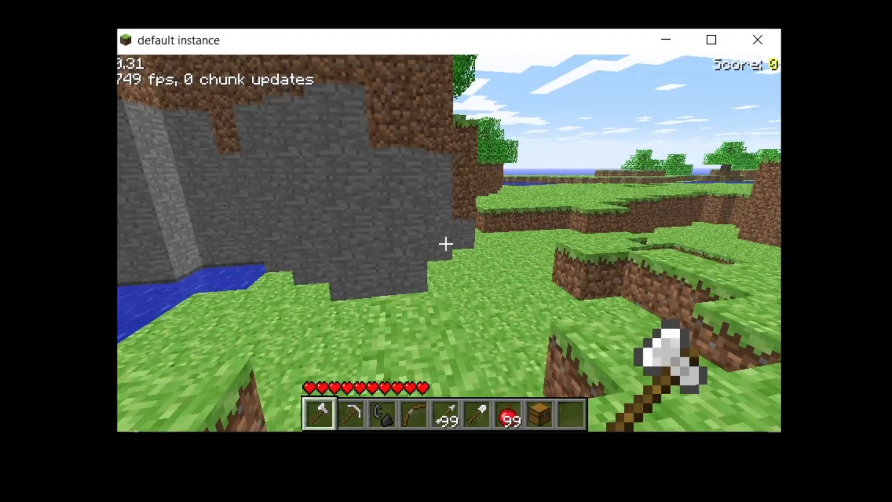